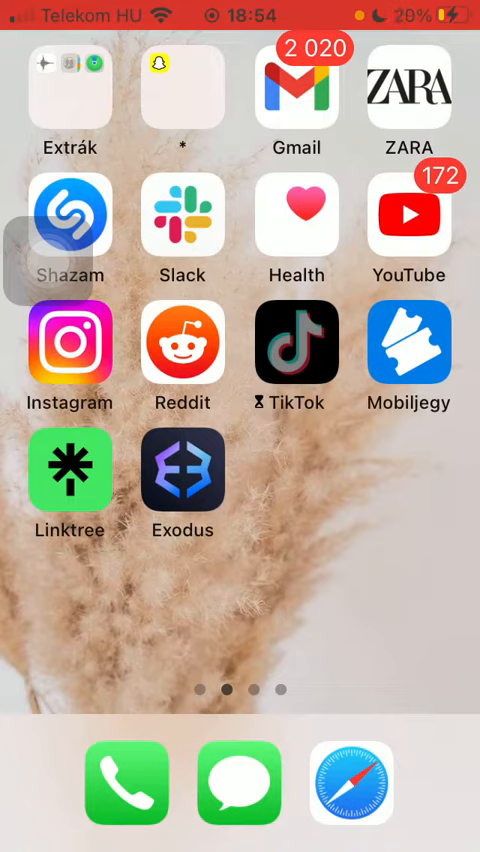
- Launch the Exodus wallet app from the iPhone home screen
left_click(182, 470)
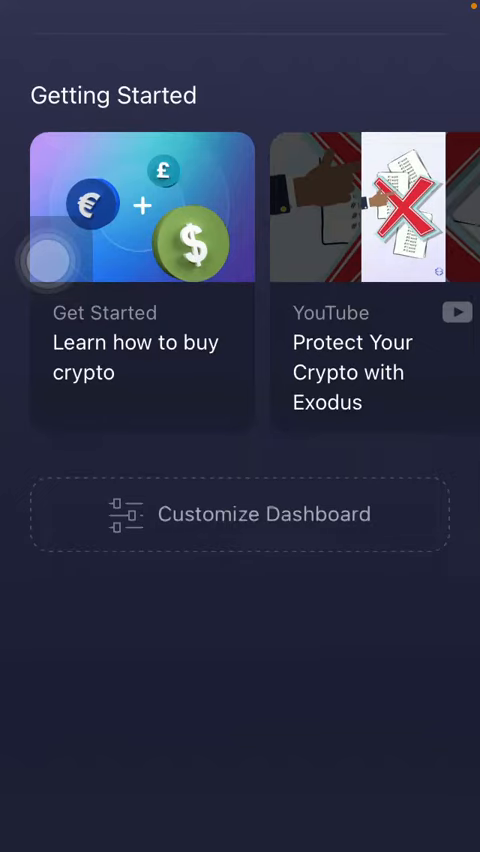
- Reach the Customize Dashboard screen from the Exodus dashboard
left_click(240, 512)
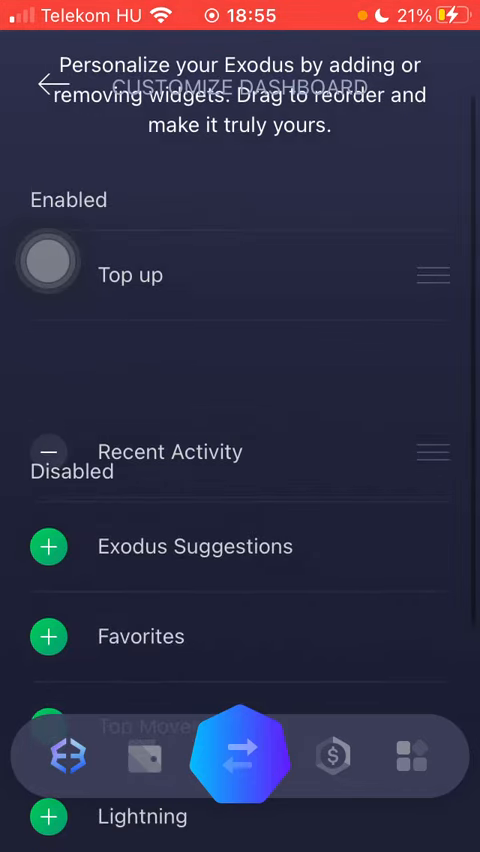
- Reorder Recent Activity above Top up, then review the Disabled widgets list
left_click_drag(434, 452, 434, 276)
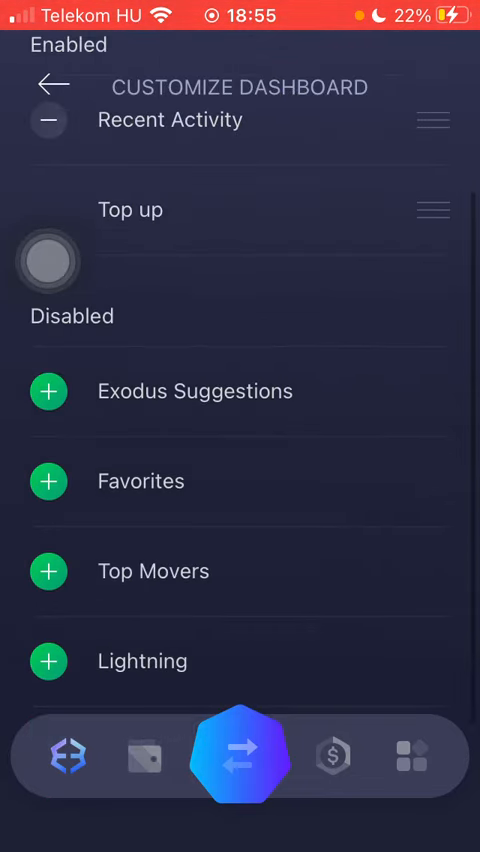
scroll("down", 3)
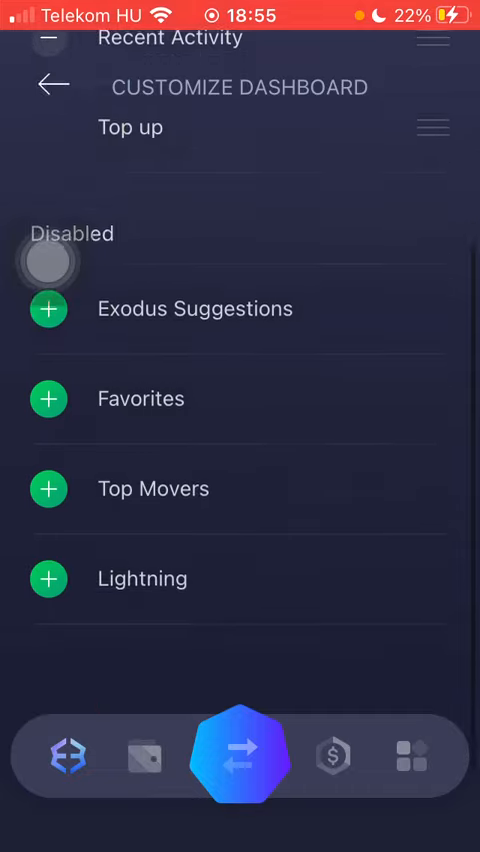